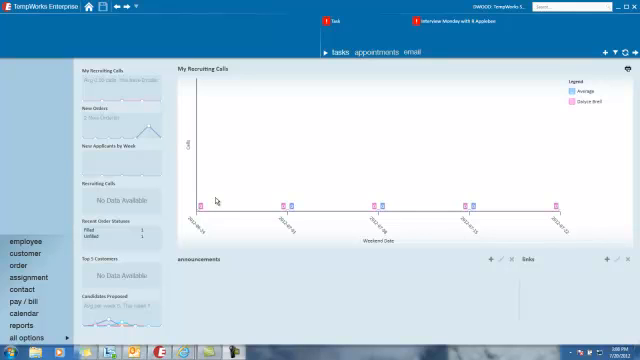
mouse_move(205, 204)
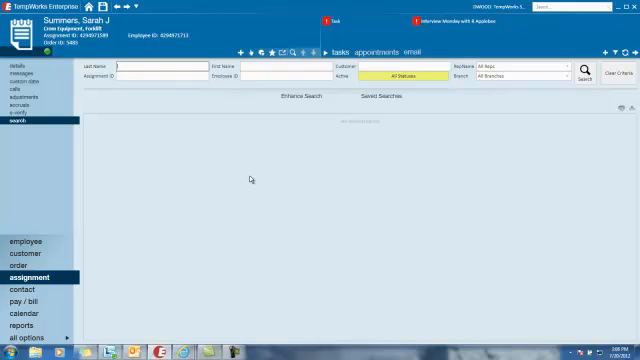
mouse_move(231, 183)
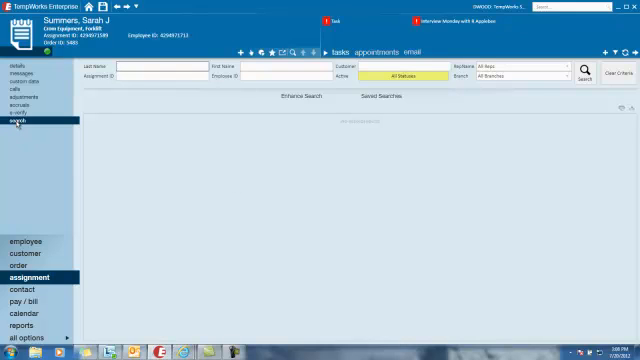
mouse_move(166, 135)
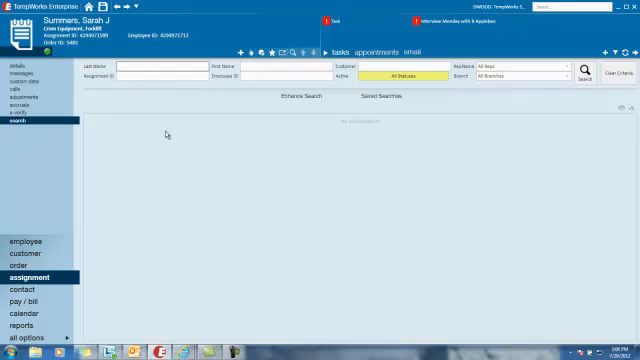
mouse_move(172, 179)
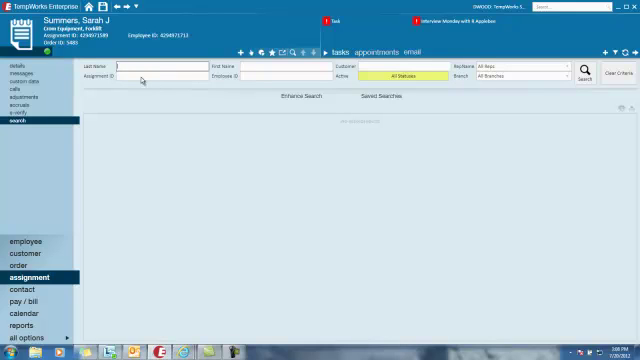
mouse_move(262, 81)
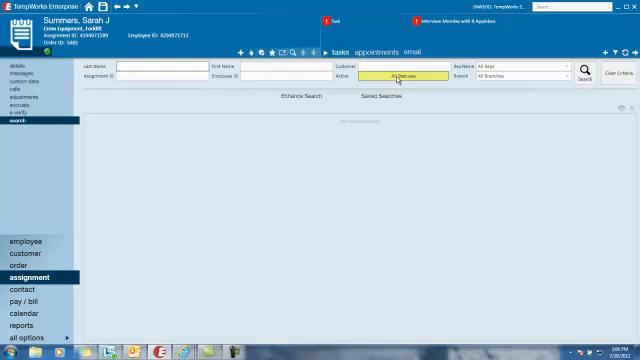
Search assignments across all statuses and branches, then open the Crom Equipment forklift assignment
left_click(416, 74)
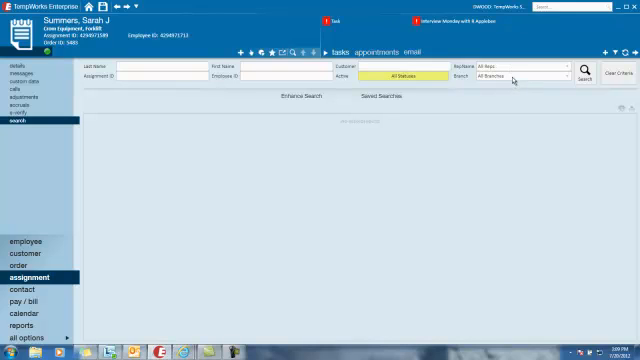
mouse_move(561, 81)
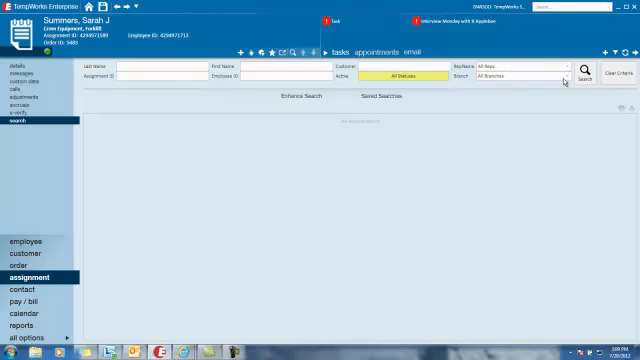
left_click(580, 75)
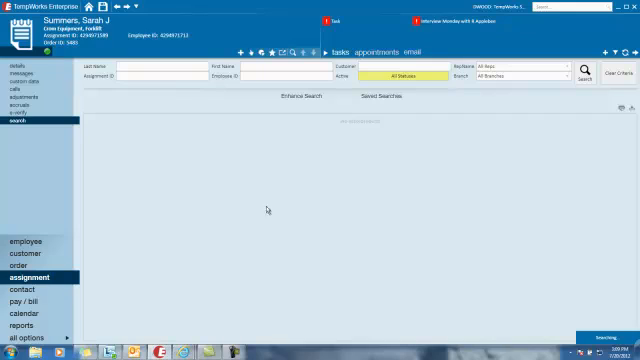
mouse_move(247, 190)
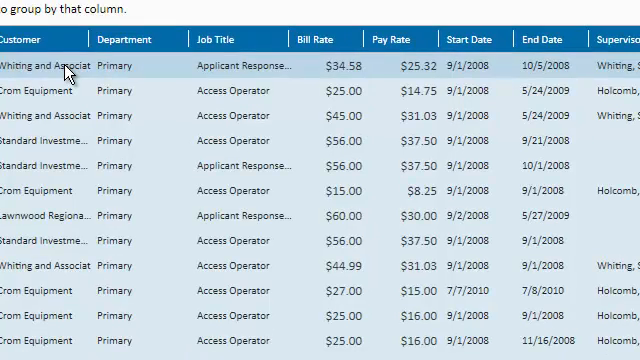
double_click(60, 65)
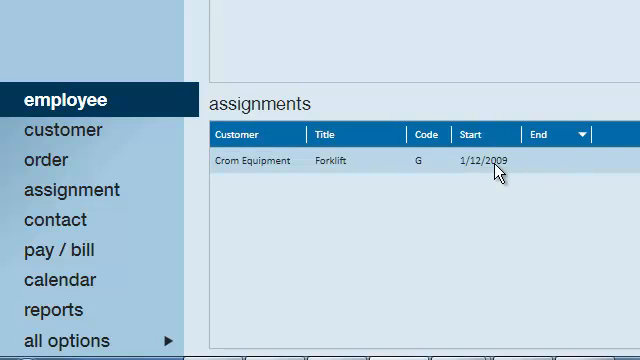
mouse_move(516, 222)
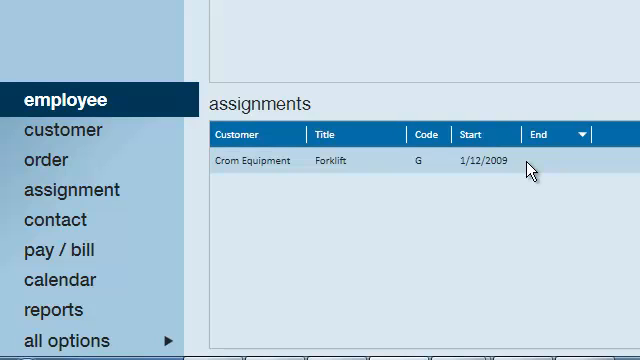
mouse_move(492, 167)
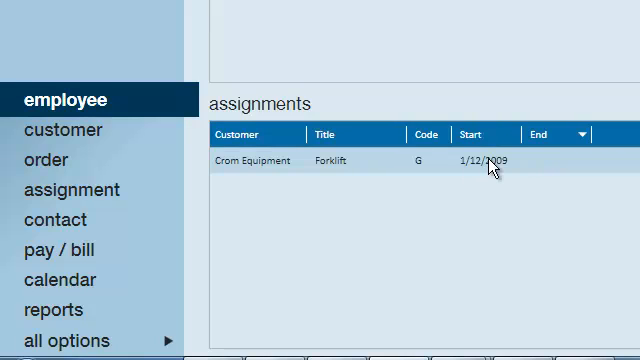
mouse_move(489, 172)
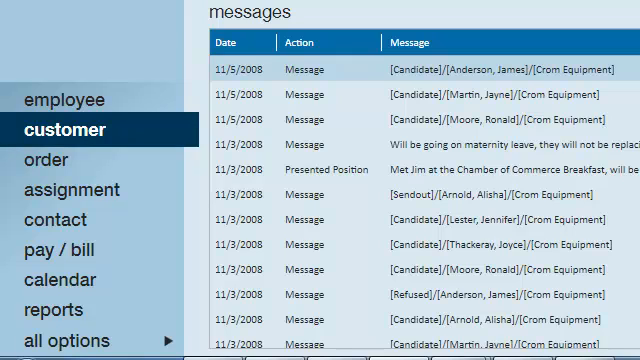
Switch from the Crom Equipment customer messages to the order records
left_click(43, 160)
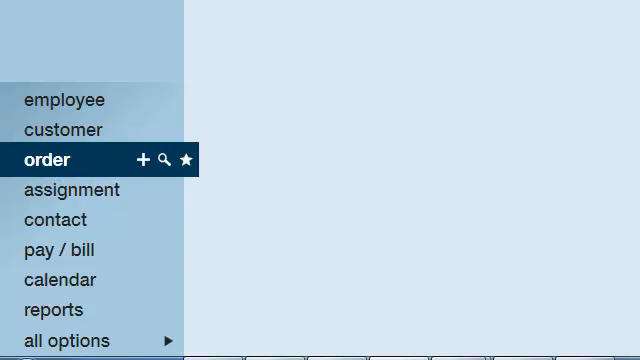
mouse_move(480, 207)
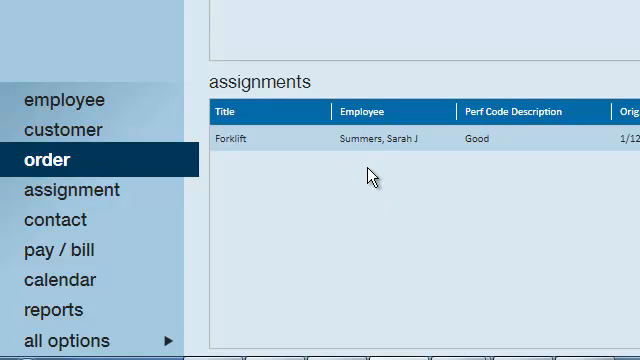
mouse_move(378, 146)
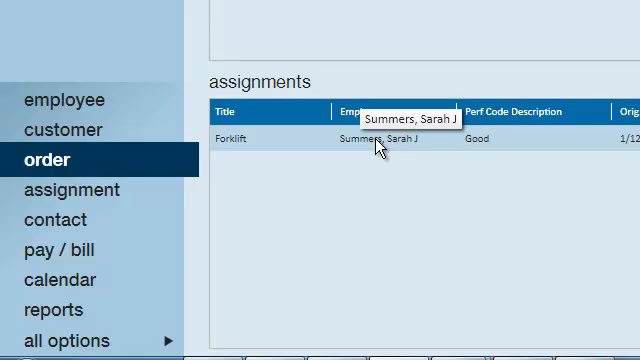
mouse_move(378, 147)
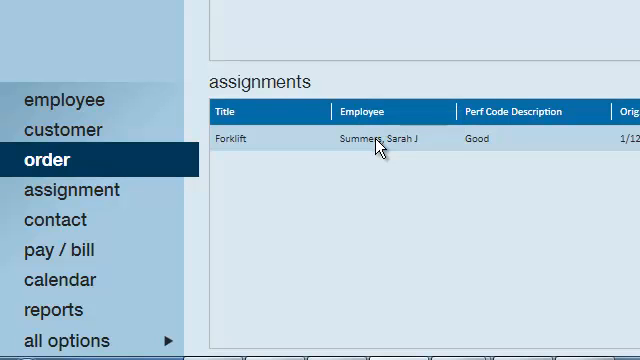
mouse_move(419, 144)
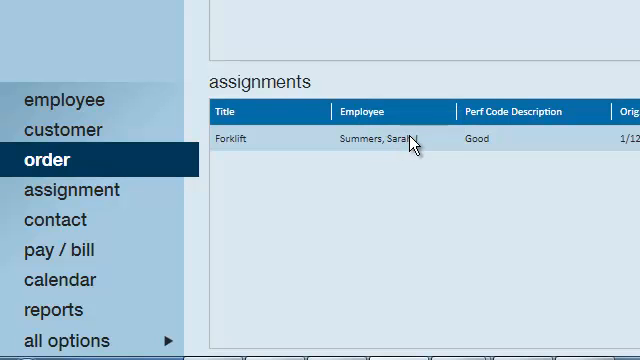